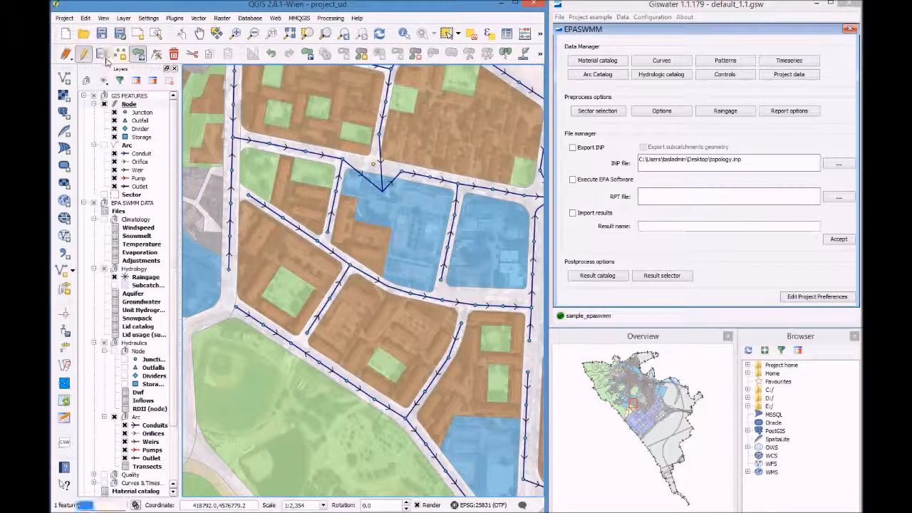
Step: Show the Node attribute table (106 features) with the selected junction row moved to the top
{"action": "left_click", "coordinate": [378, 178]}
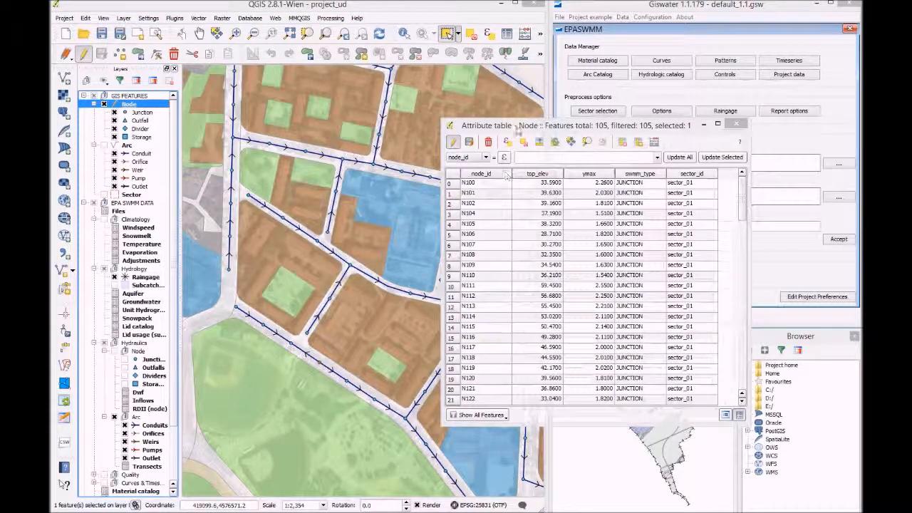
{"action": "left_click", "coordinate": [541, 142]}
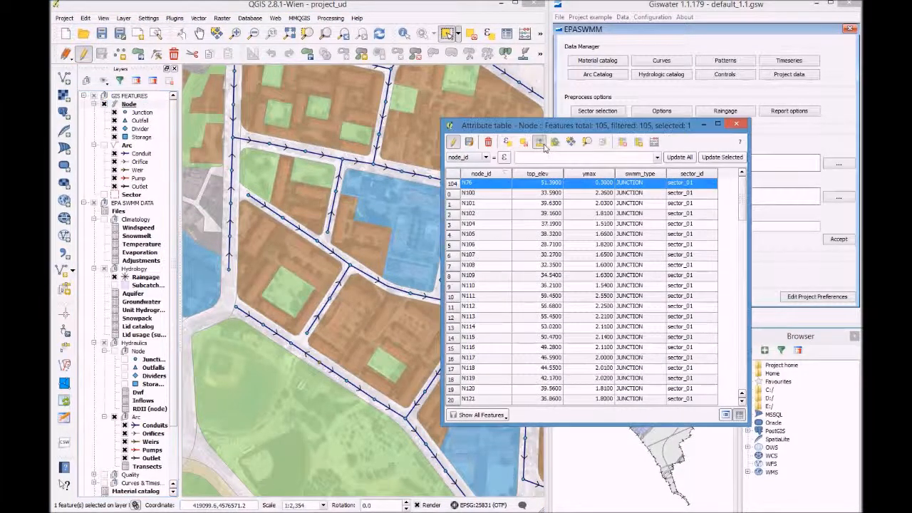